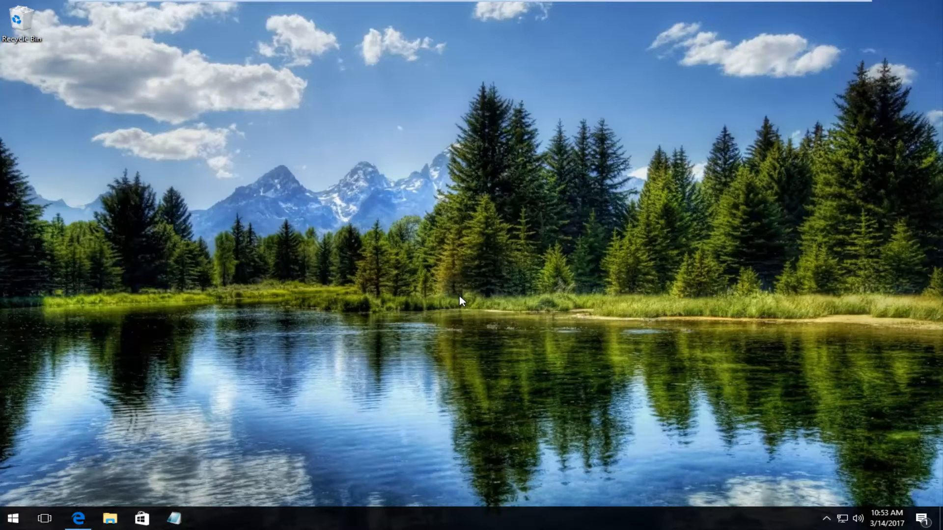
mouse_move(175, 305)
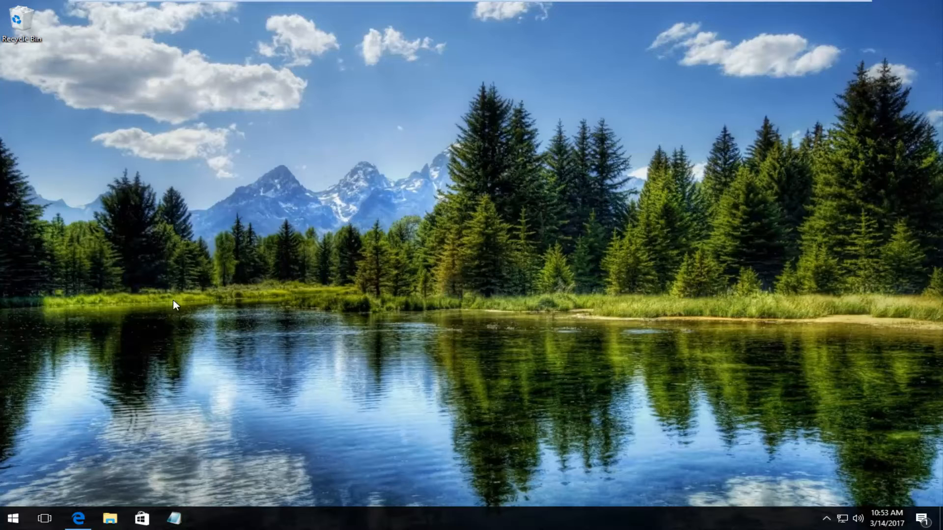
Open the Start menu from the taskbar's Start button
left_click(12, 518)
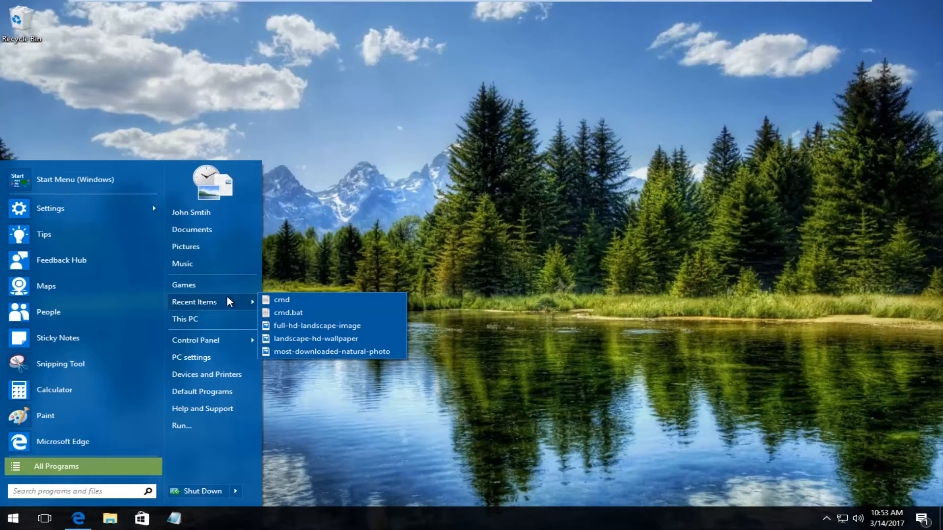
Search the Start menu for 'unin' to list uninstall-related settings
type("unin")
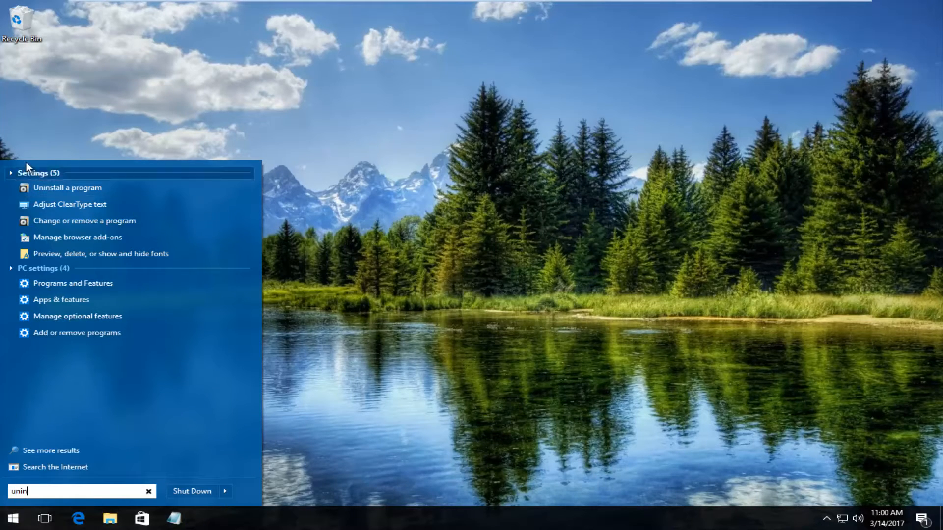
mouse_move(67, 188)
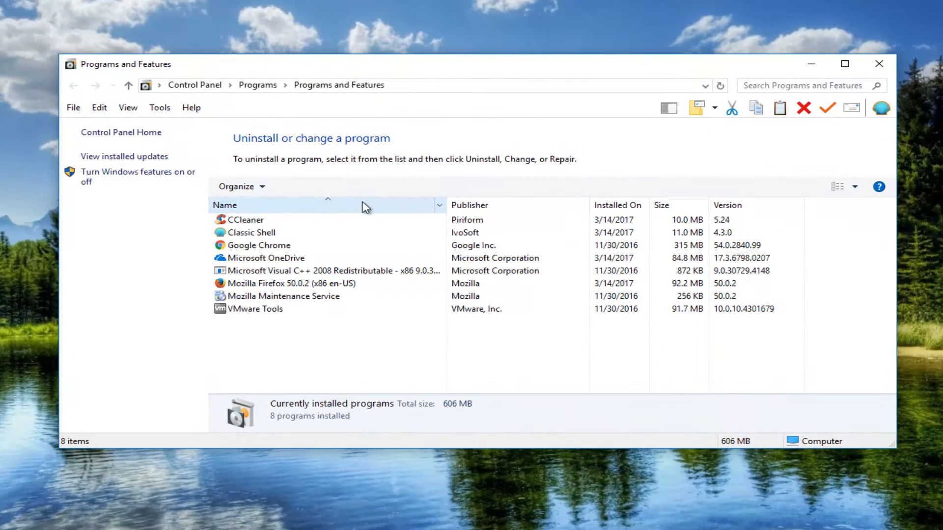
Select Classic Shell in the installed programs list and begin uninstalling it
left_click(251, 233)
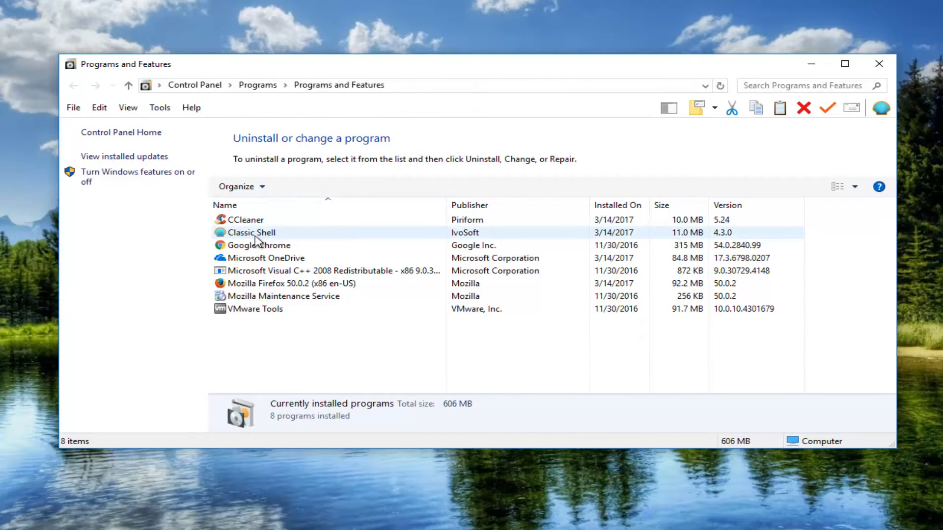
left_click(251, 233)
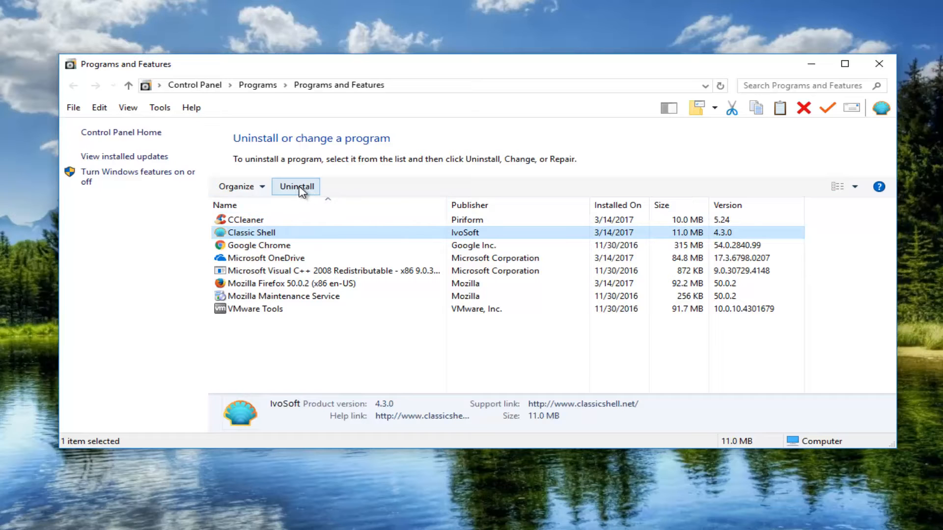
left_click(296, 186)
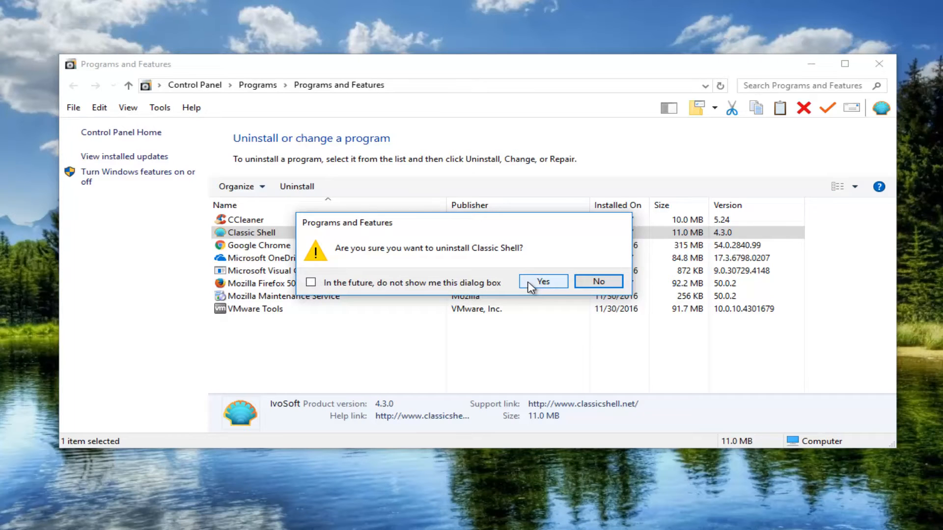
Confirm Classic Shell's removal, accept the reboot notice and UAC, then close Programs and Features
left_click(542, 281)
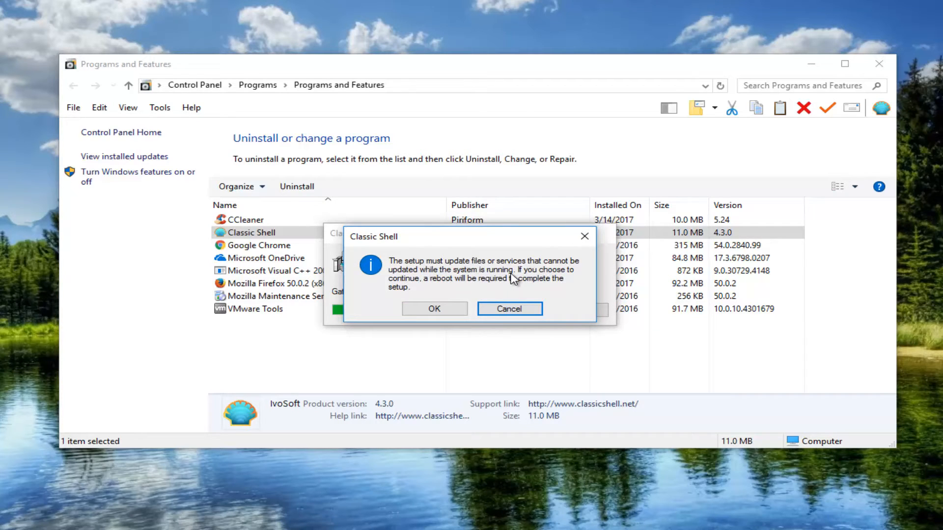
mouse_move(462, 290)
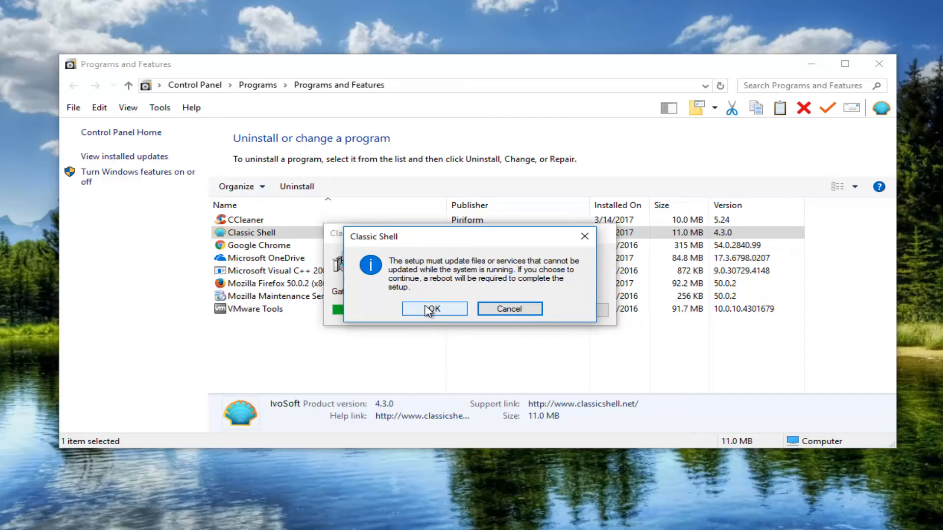
left_click(434, 308)
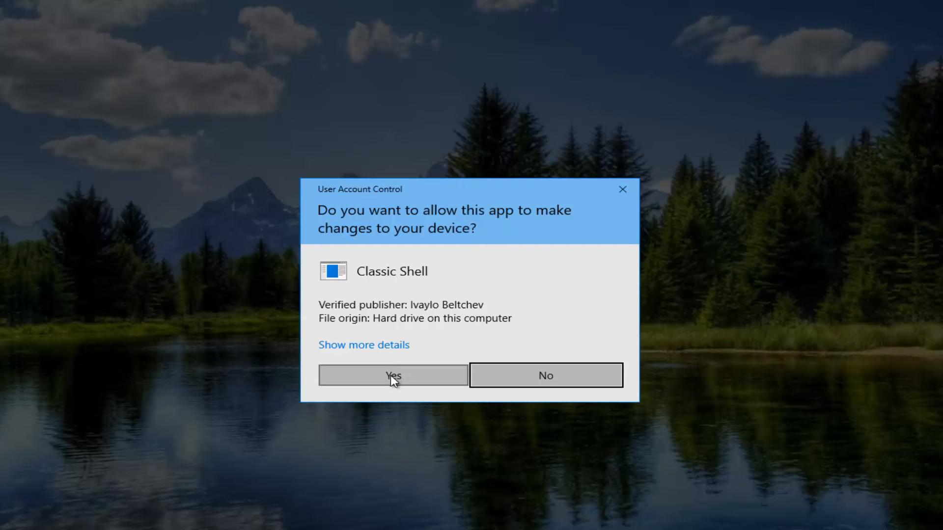
mouse_move(370, 367)
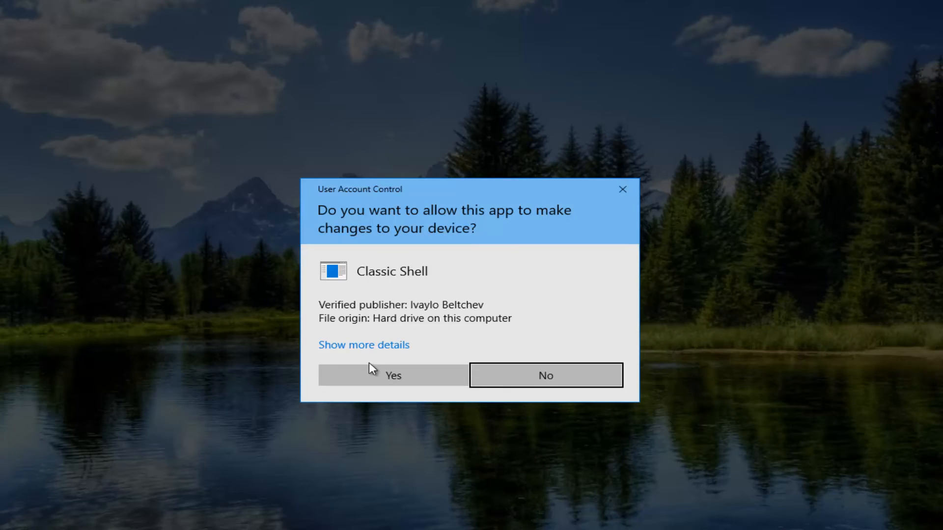
left_click(393, 375)
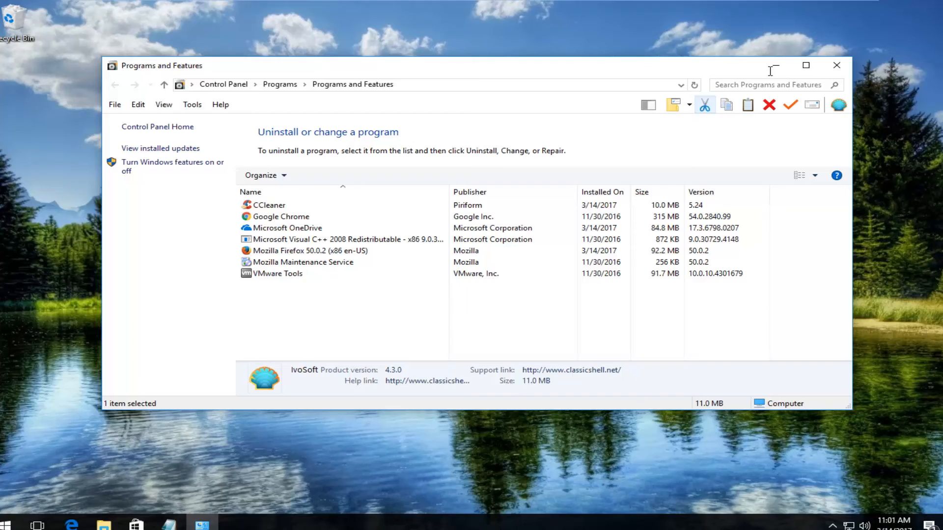
left_click(835, 65)
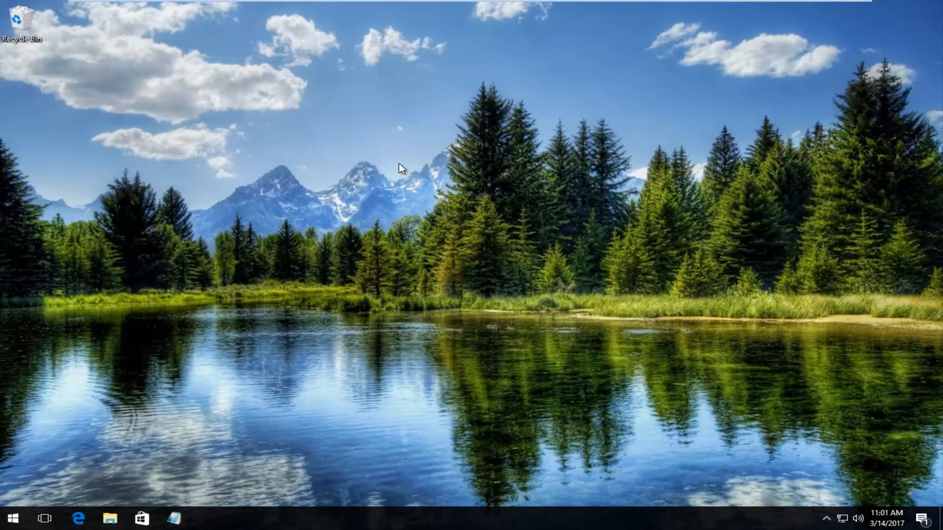